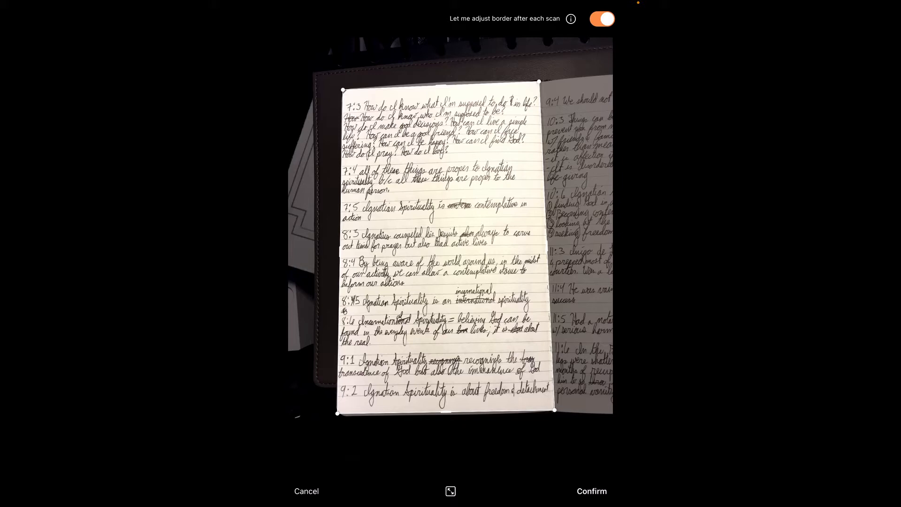
- Confirm the adjusted border to crop and flatten the handwritten notebook page
left_click(592, 491)
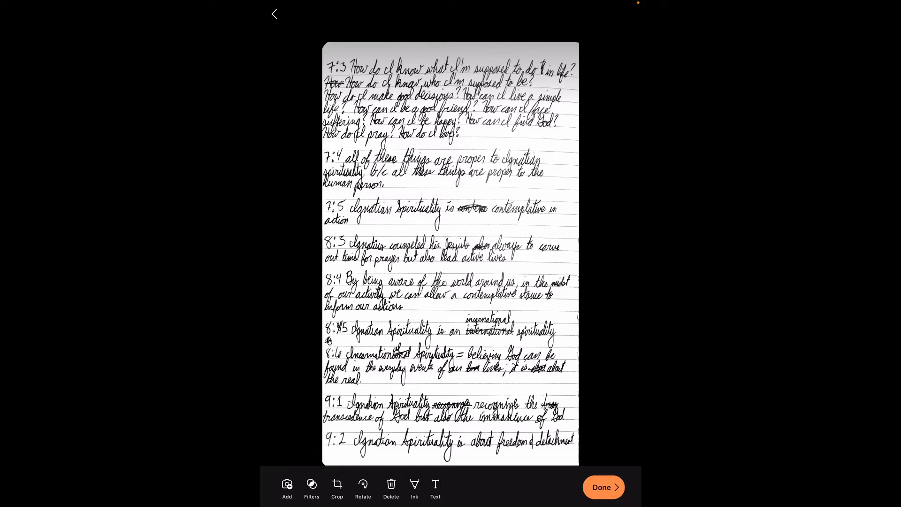
- Finish editing and rename the scan's export title to kronpiatHW3
left_click(603, 487)
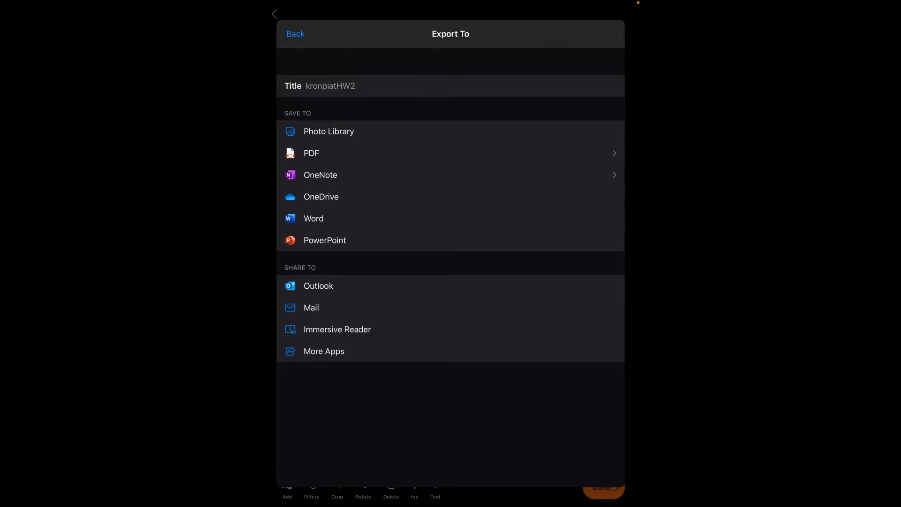
left_click(330, 86)
type("3")
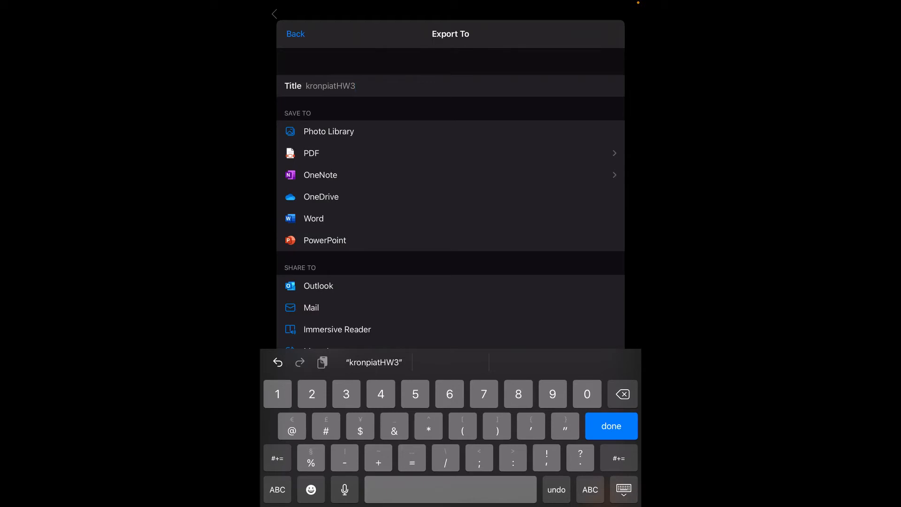
left_click(356, 85)
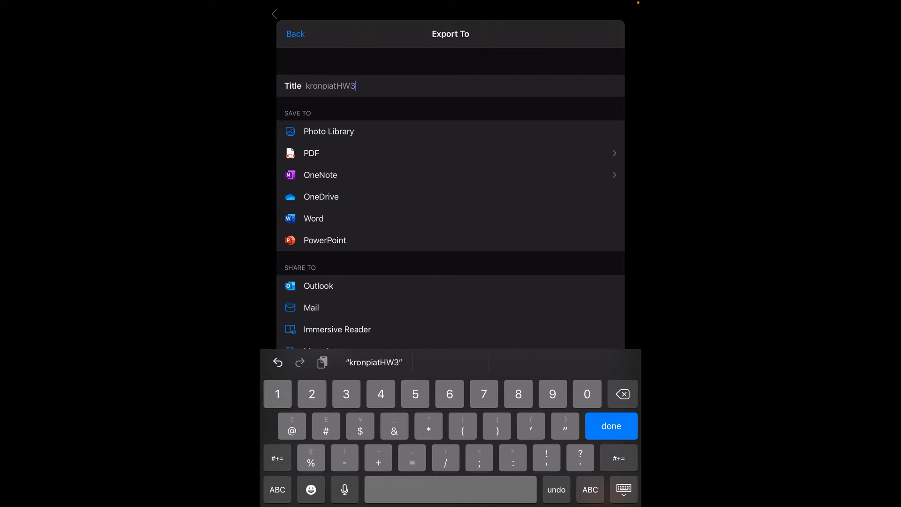
left_click(611, 426)
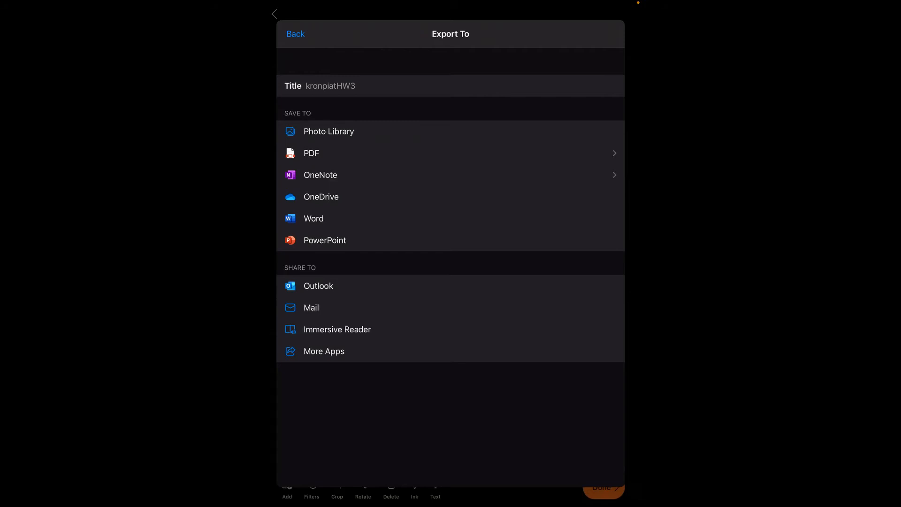
left_click(328, 131)
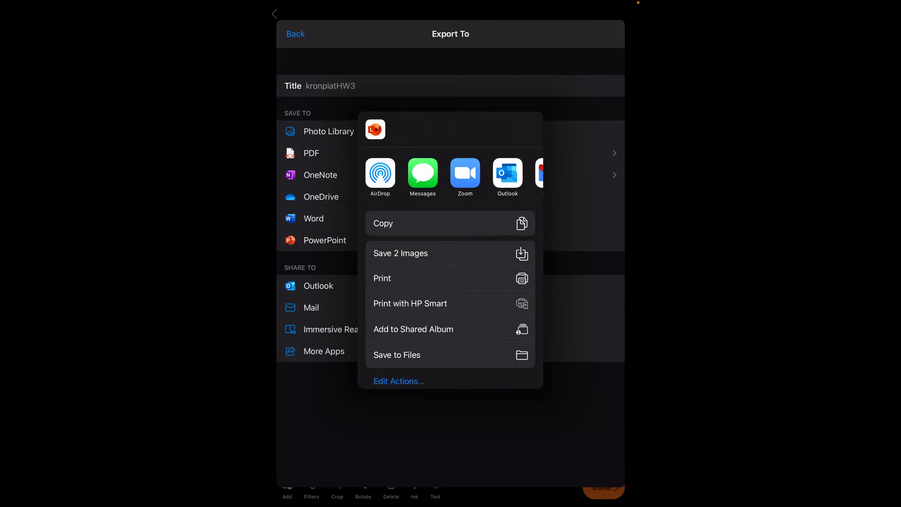
scroll("left", 3)
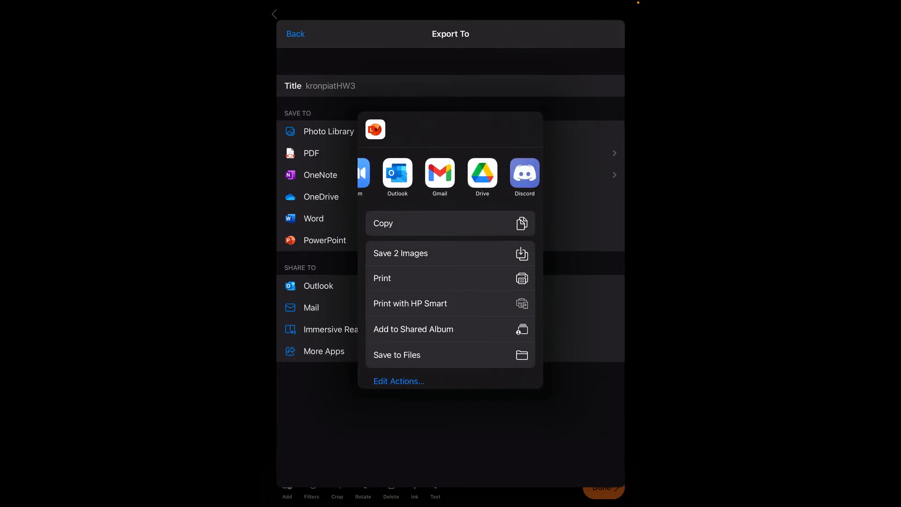
scroll("left", 3)
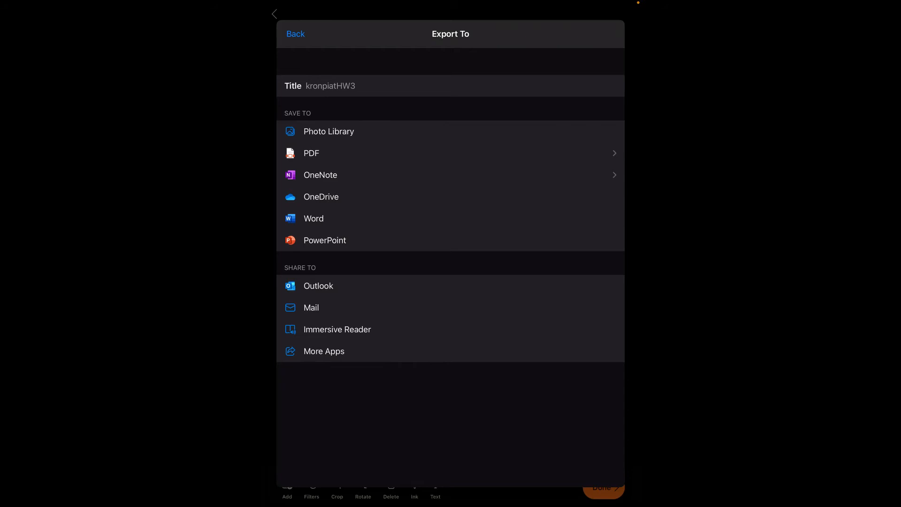
- Save the scan as a PDF to phone storage and view the saved kronpiatHW3 file
left_click(311, 153)
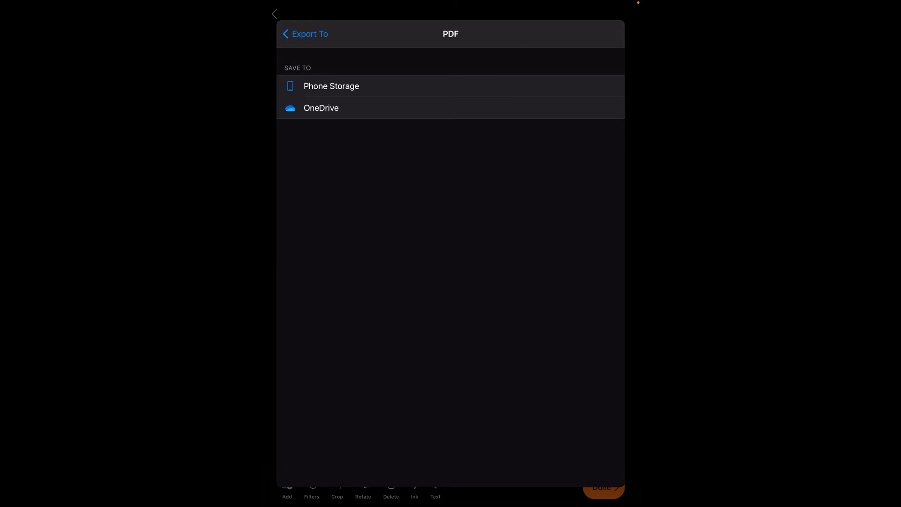
left_click(331, 86)
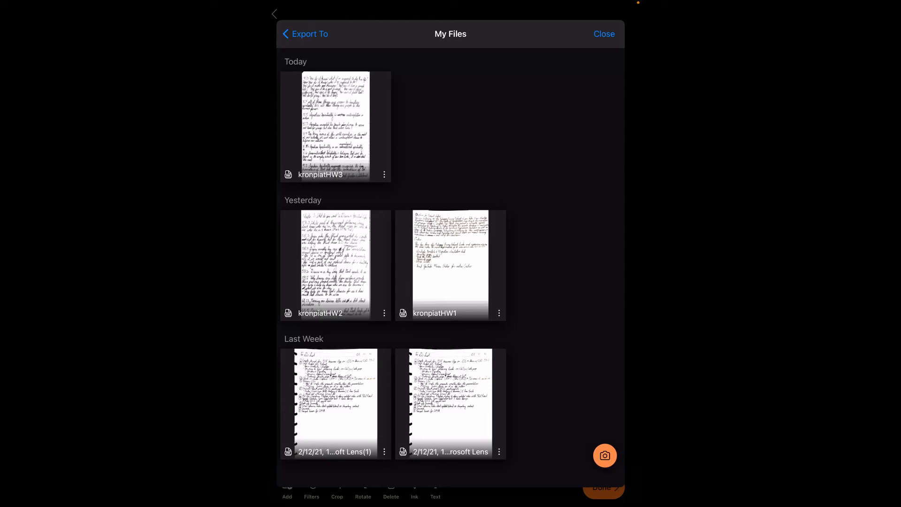
left_click(336, 125)
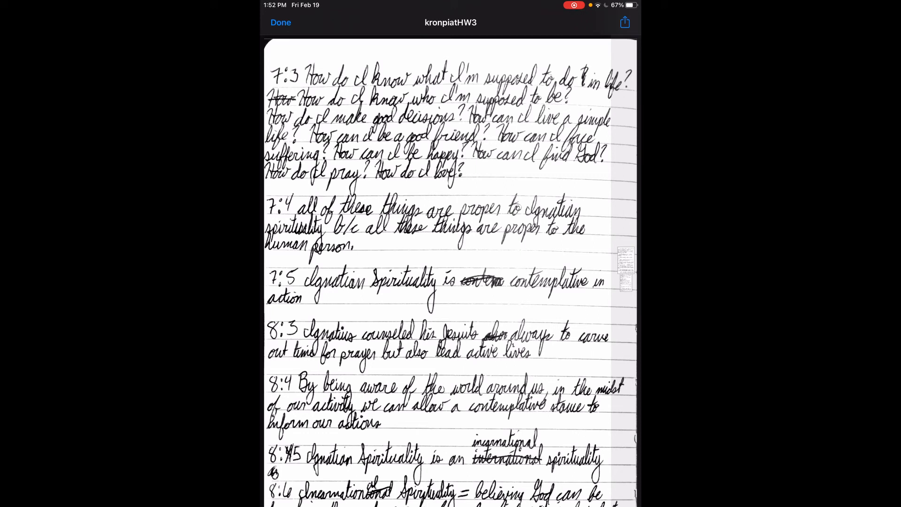
- Share kronpiatHW3.pdf to Google Drive from the viewer
left_click(625, 22)
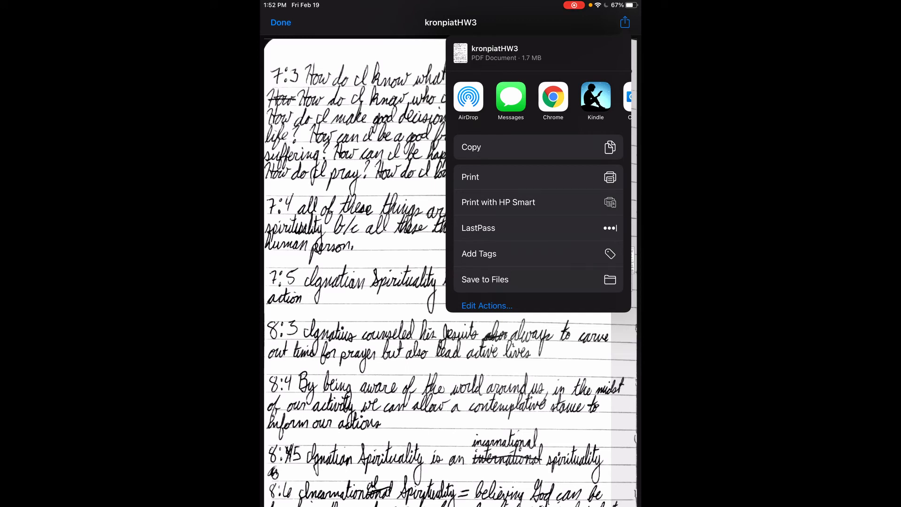
scroll("left", 3)
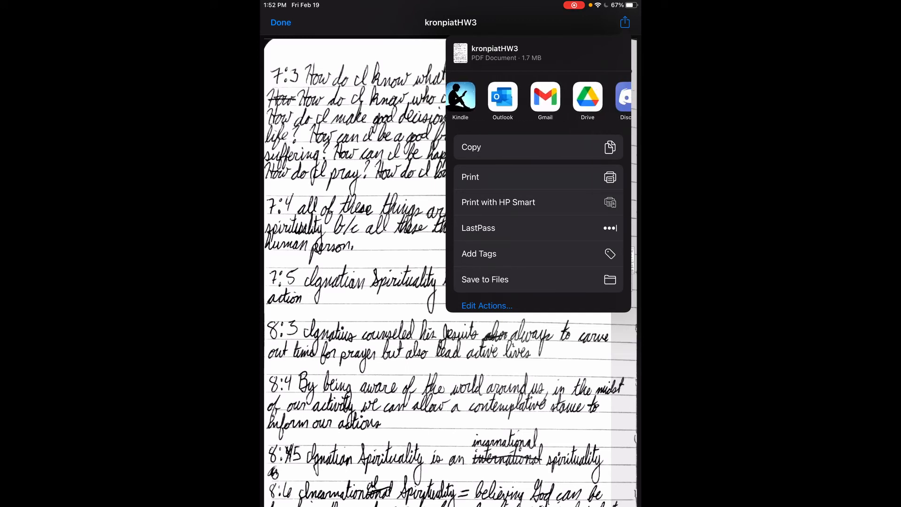
scroll("left", 3)
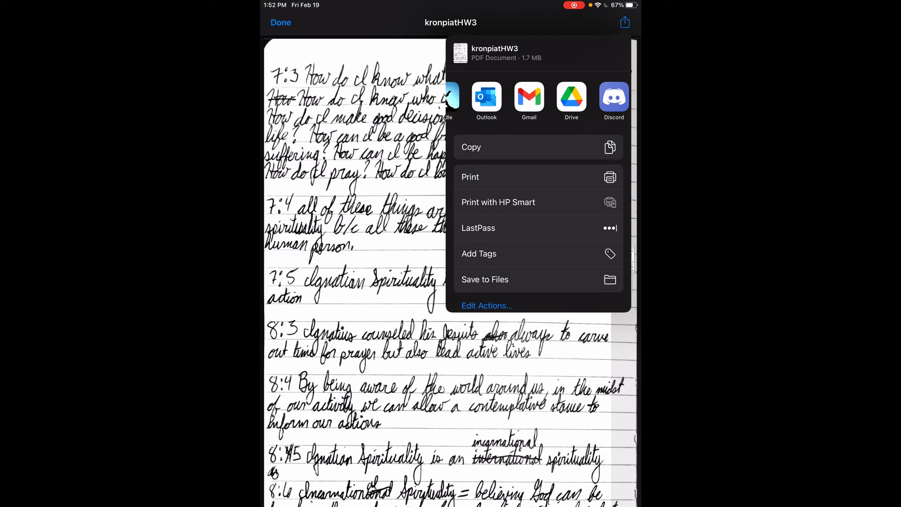
left_click(571, 97)
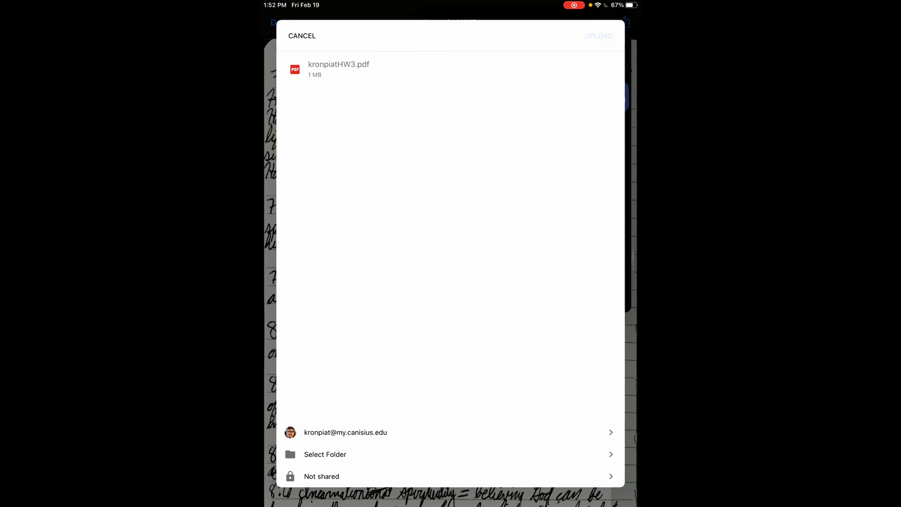
- Set the upload destination to My Drive's PDF test folder and start uploading kronpiatHW3.pdf
left_click(325, 454)
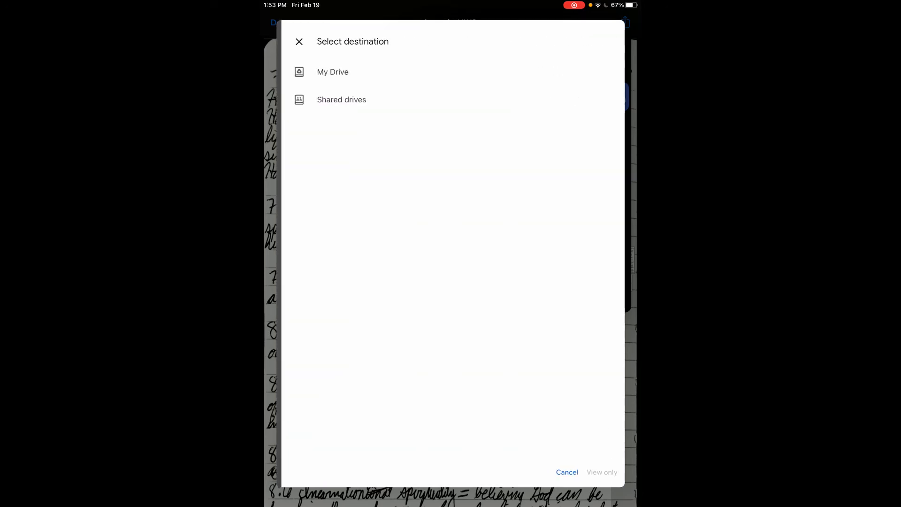
left_click(333, 72)
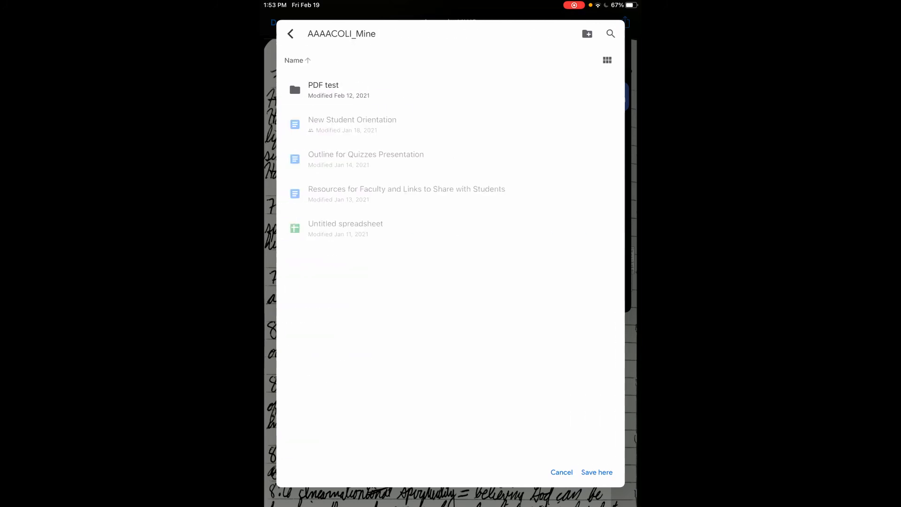
left_click(324, 90)
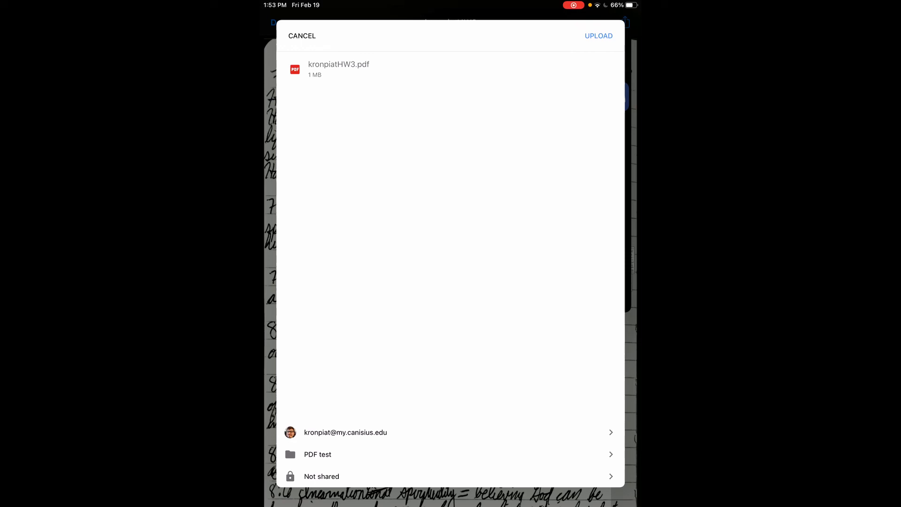
left_click(598, 36)
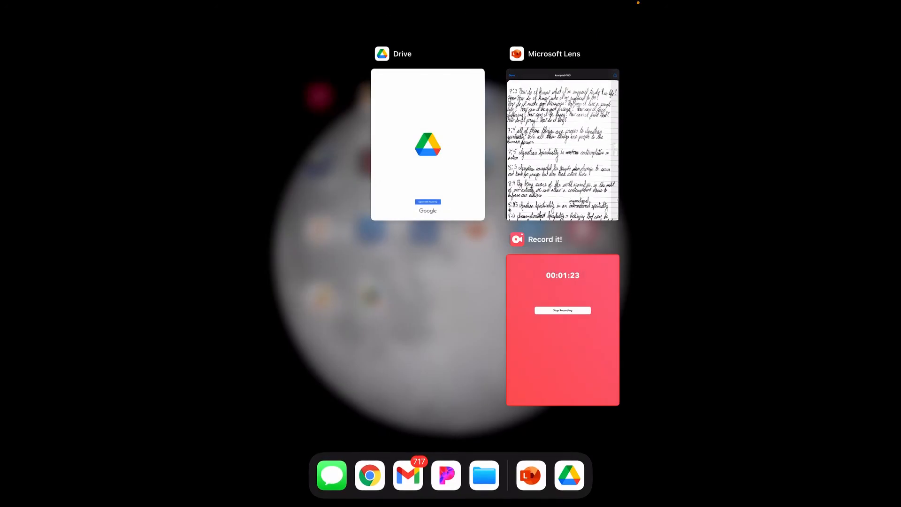
- Switch to Drive, unlock with Touch ID and view kronpiatHW3.pdf inside the PDF test folder
left_click(428, 143)
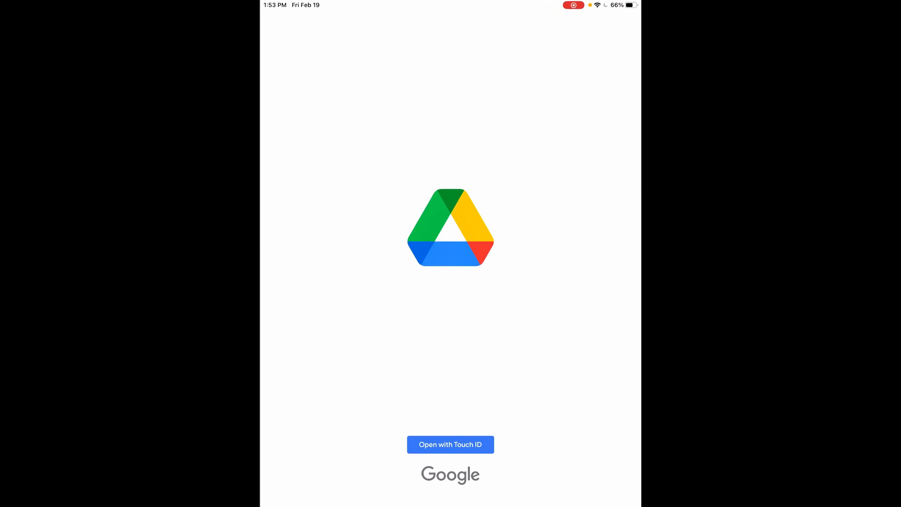
left_click(450, 444)
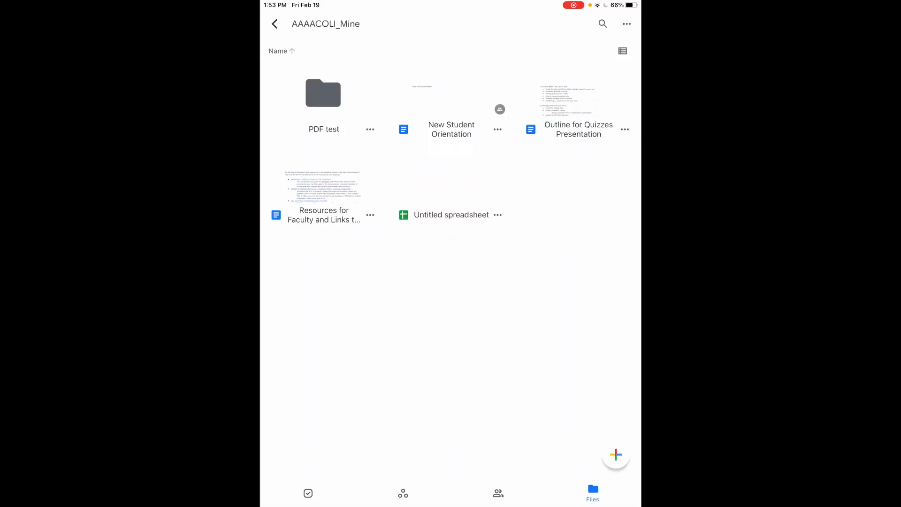
left_click(323, 93)
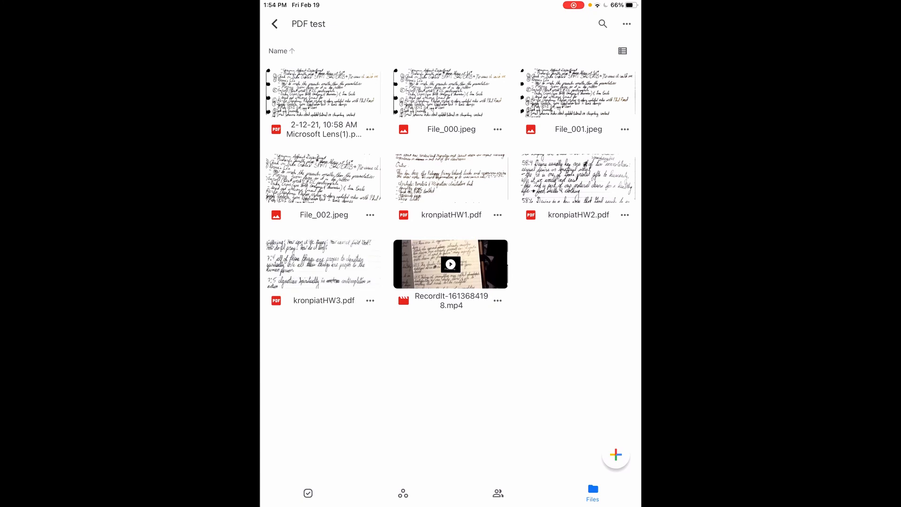